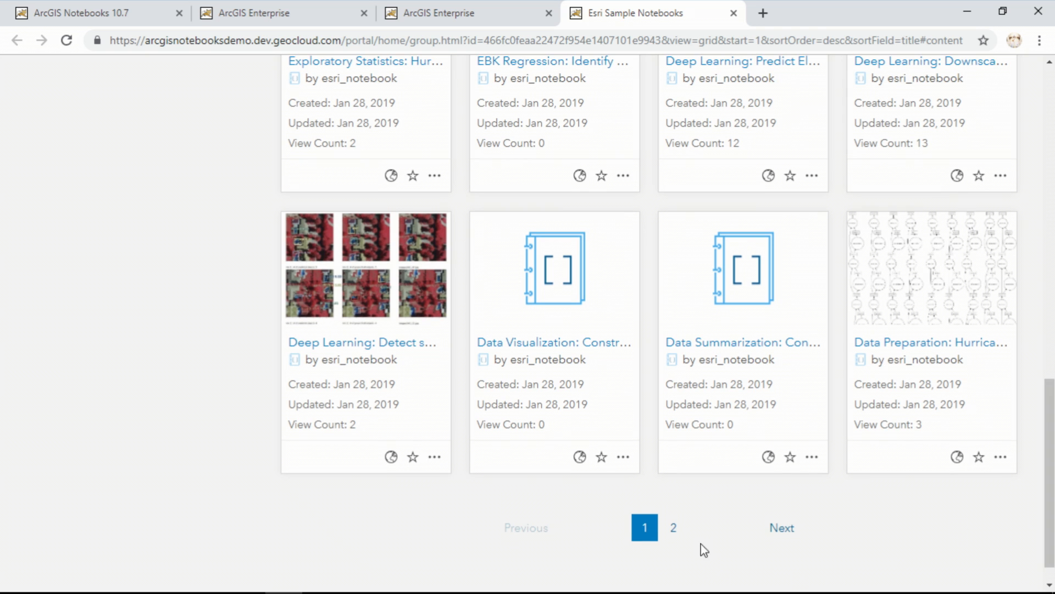
Step: Show page 2 of the Esri Sample Notebooks items, results 17–29 of 29
{"action": "left_click", "coordinate": [672, 527]}
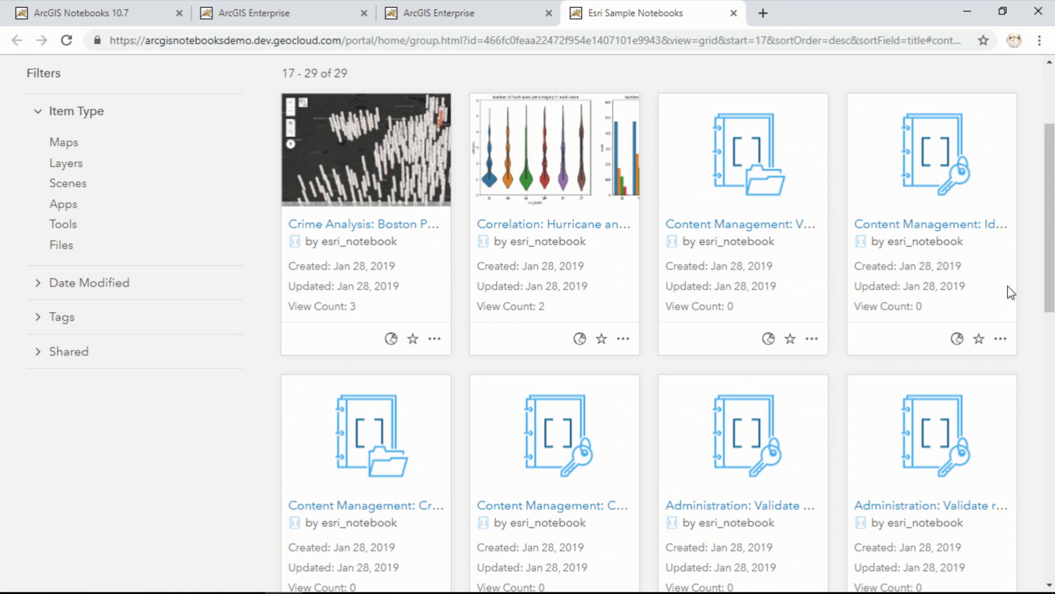
{"action": "mouse_move", "coordinate": [1028, 286]}
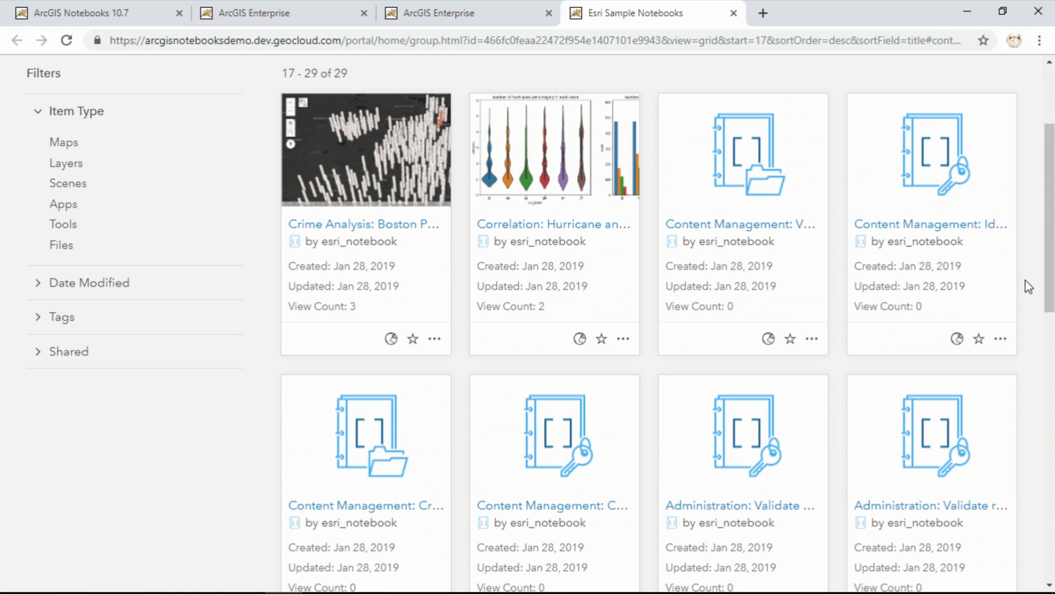